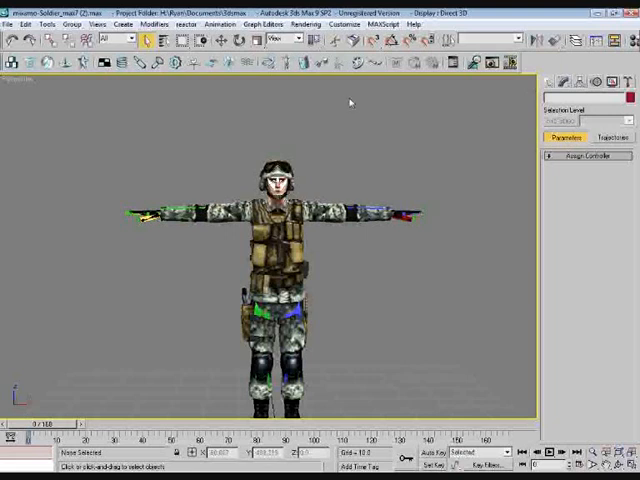
mouse_move(408, 104)
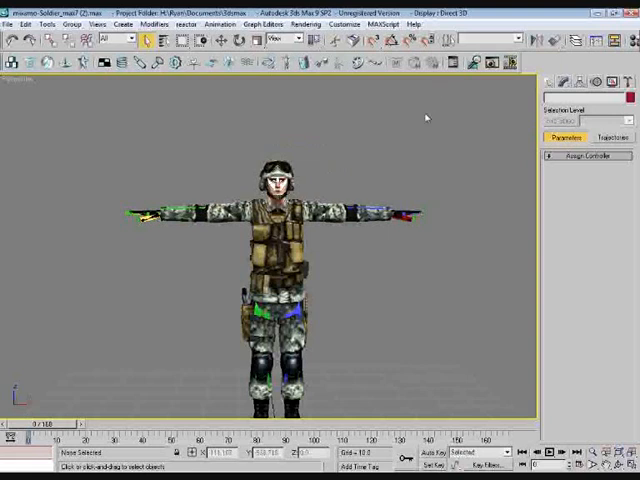
mouse_move(196, 156)
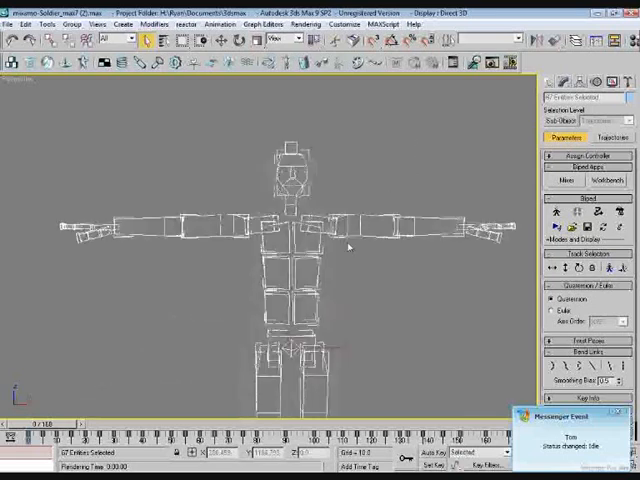
Hide the selected biped rig through Object Properties so only the textured soldier renders.
right_click(348, 247)
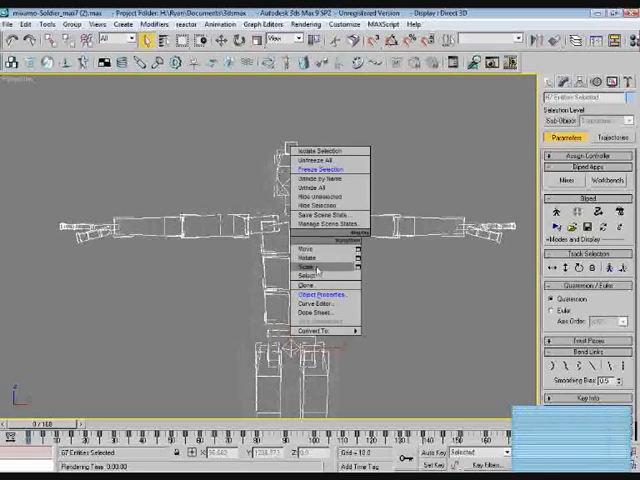
click(315, 294)
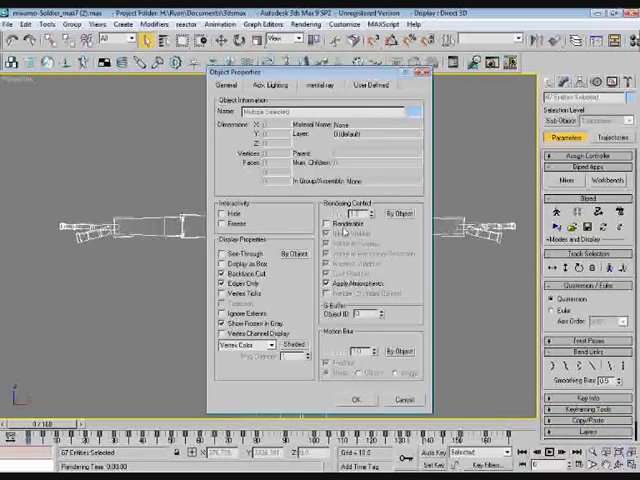
click(356, 399)
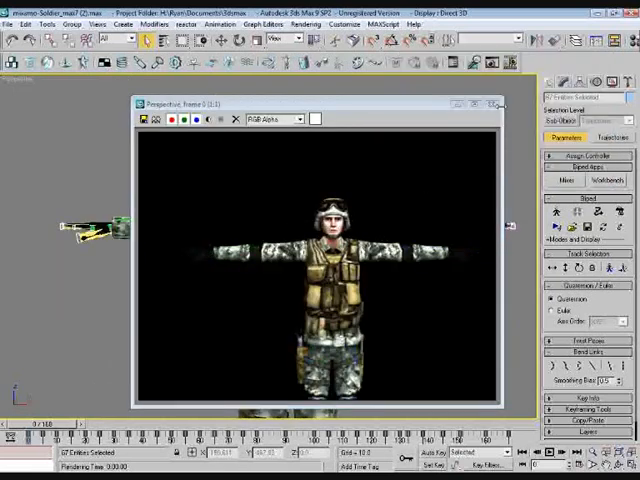
click(498, 104)
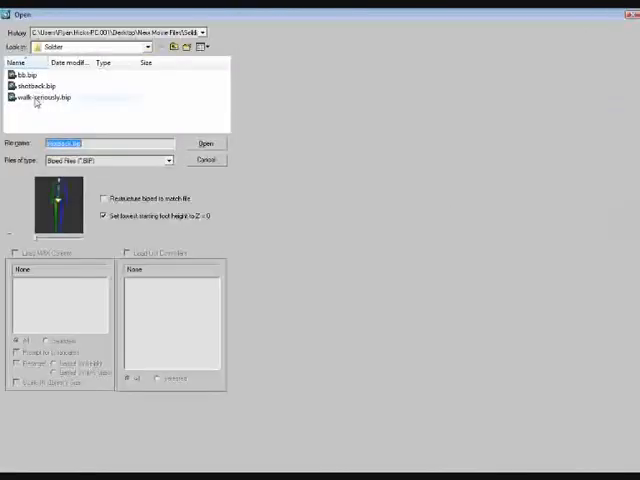
Load the shotback.bip motion clip onto the biped.
click(38, 87)
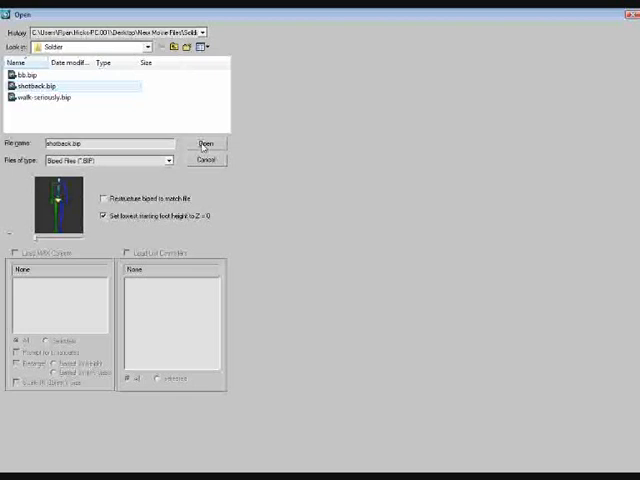
click(205, 142)
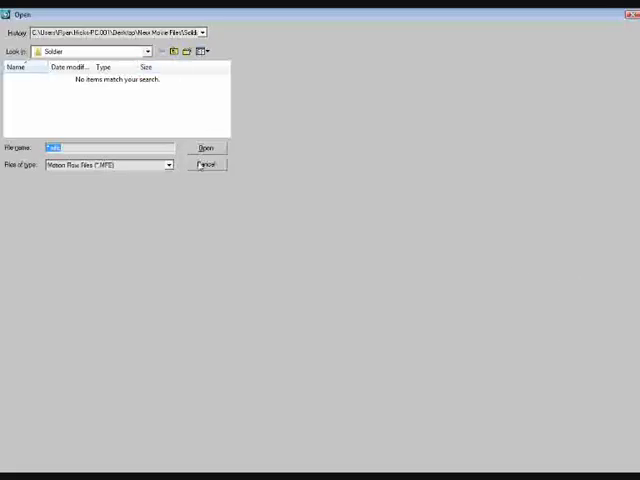
Cancel the .mfe browser and load shotback.bip as a Motion Flow clip.
click(205, 147)
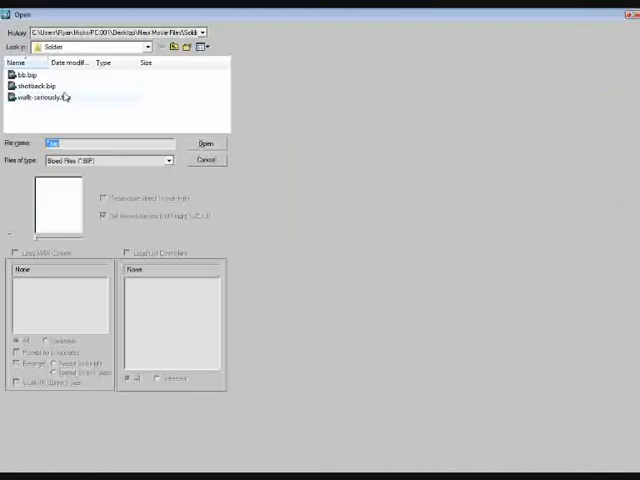
click(35, 86)
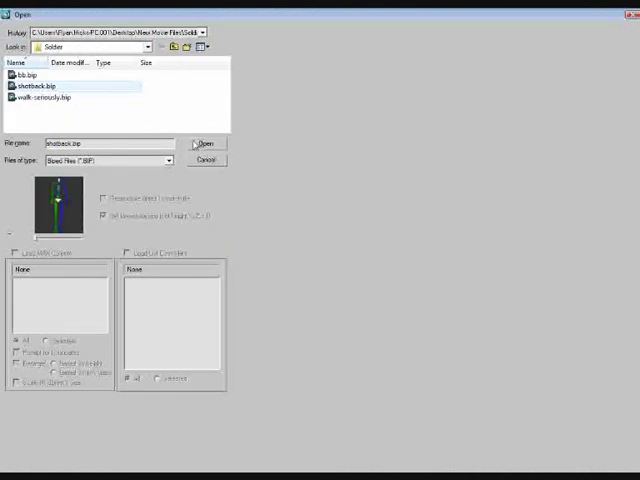
click(205, 143)
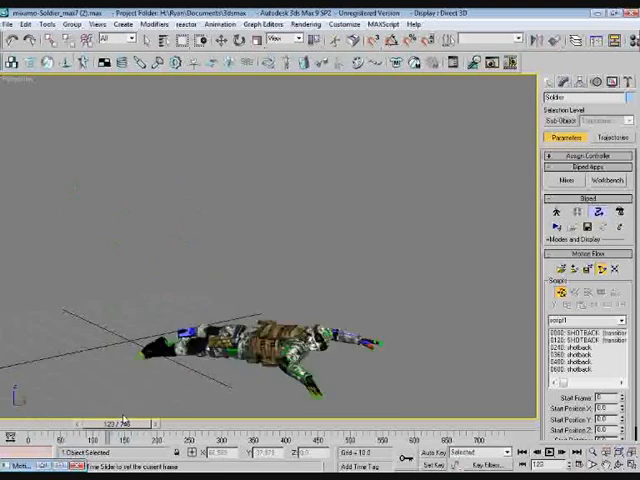
Scrub the time slider to around frame 278 to preview the sequenced shotback clips.
drag(125, 424, 218, 424)
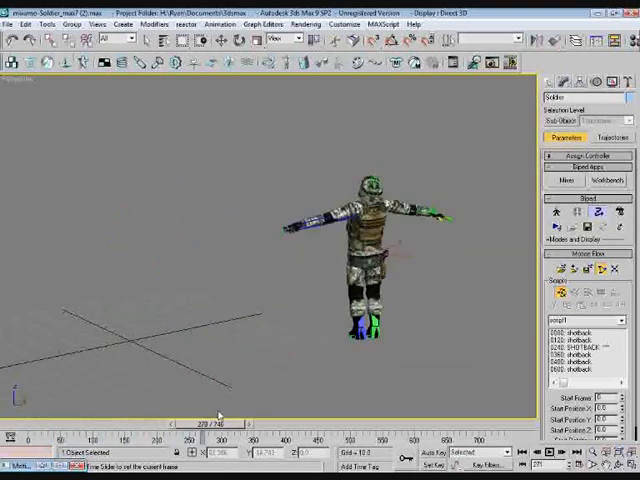